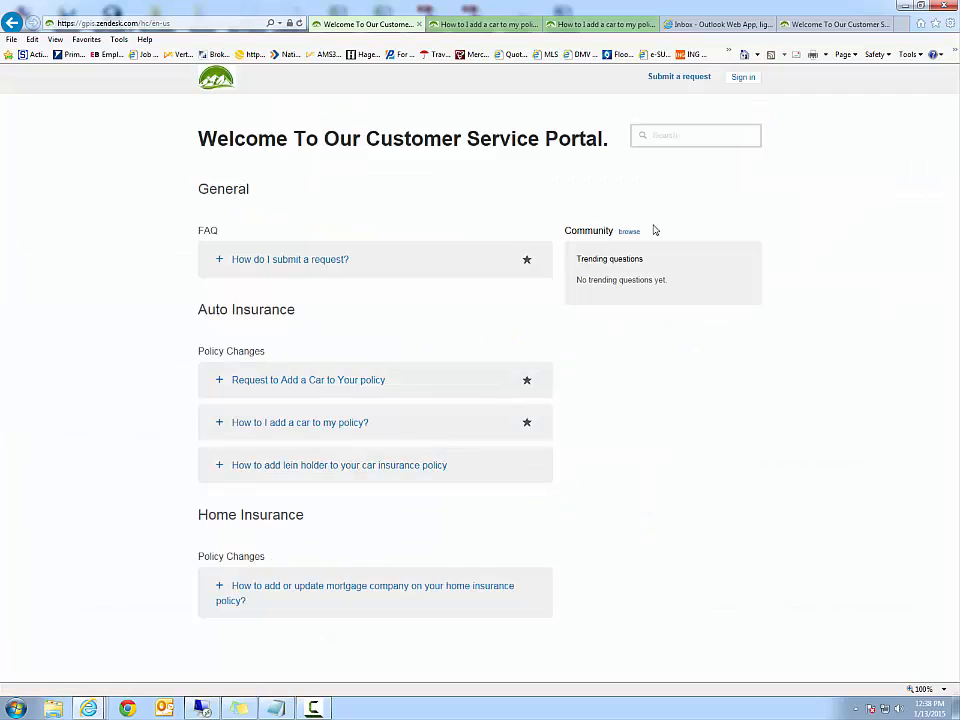
mouse_move(434, 170)
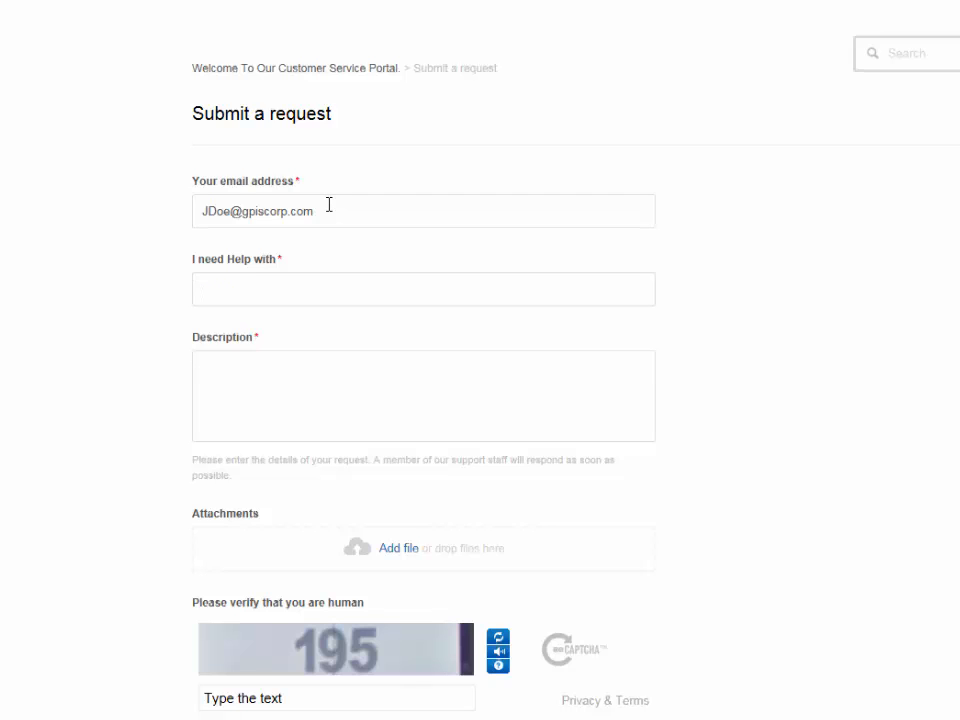
Set the 'I need help with' topic to 'Adding a car' from the suggestions
text(Adding A)
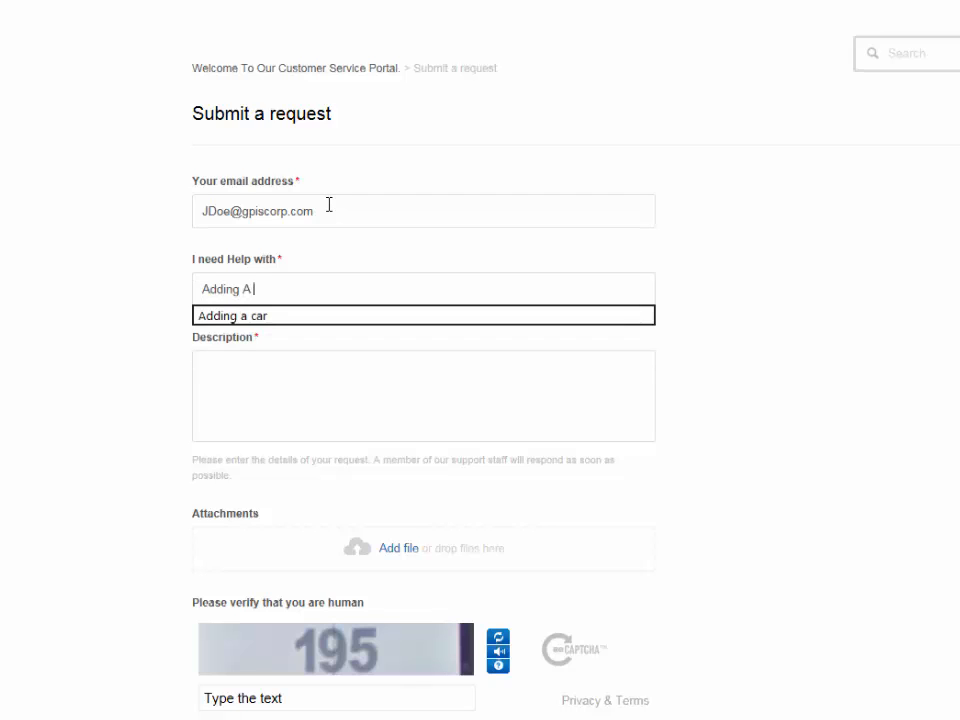
click(232, 315)
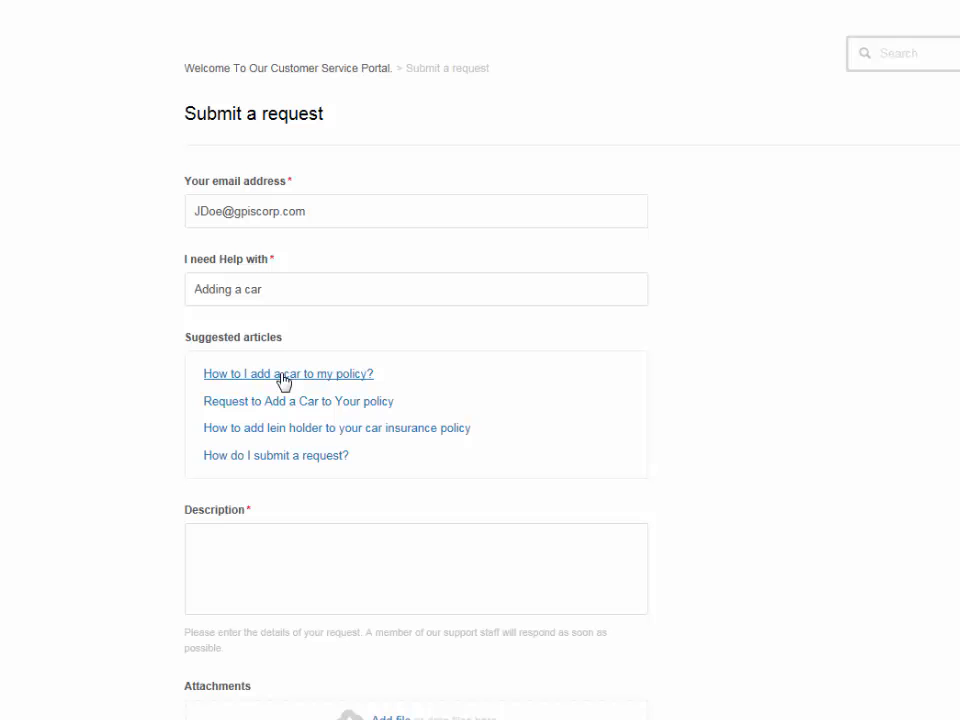
mouse_move(263, 385)
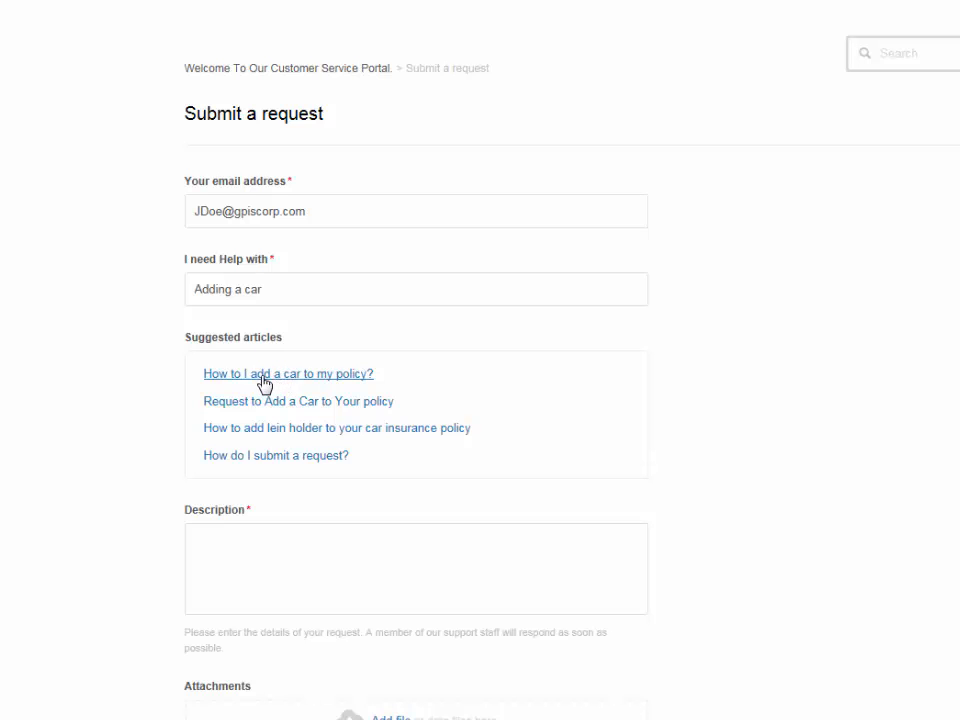
Open the 'How to I add a car' article and select its numbered details list
right_click(288, 373)
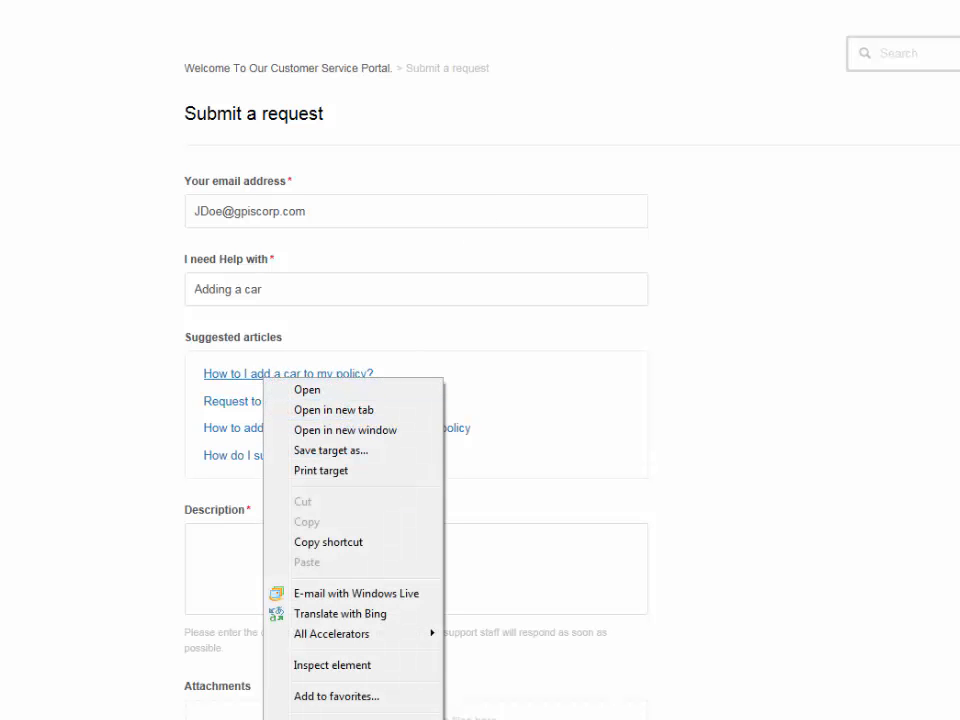
click(307, 390)
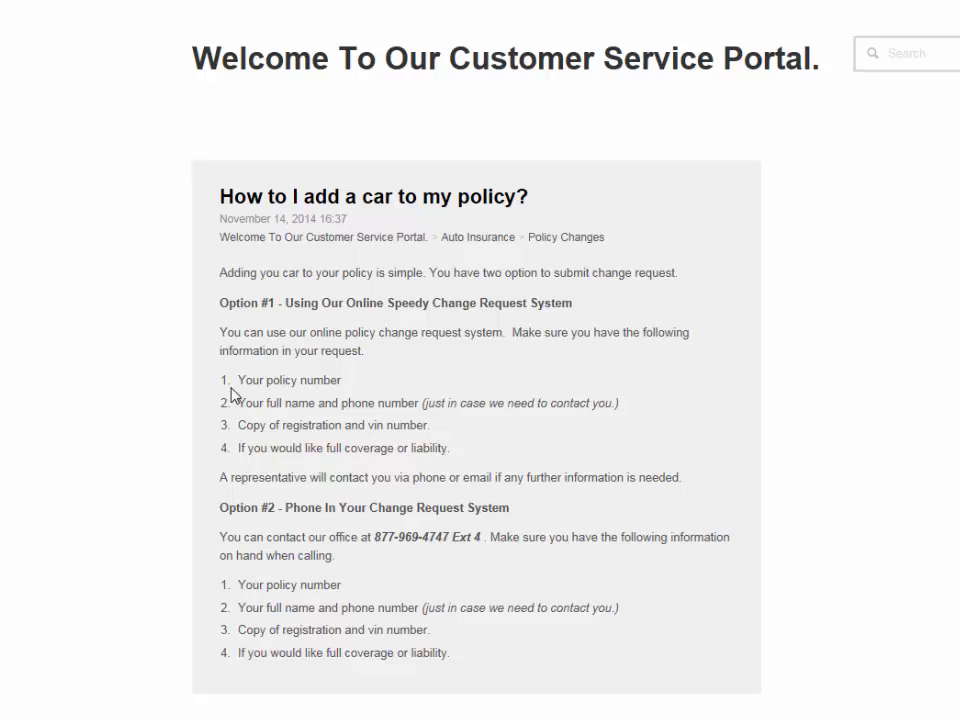
drag(237, 380, 420, 403)
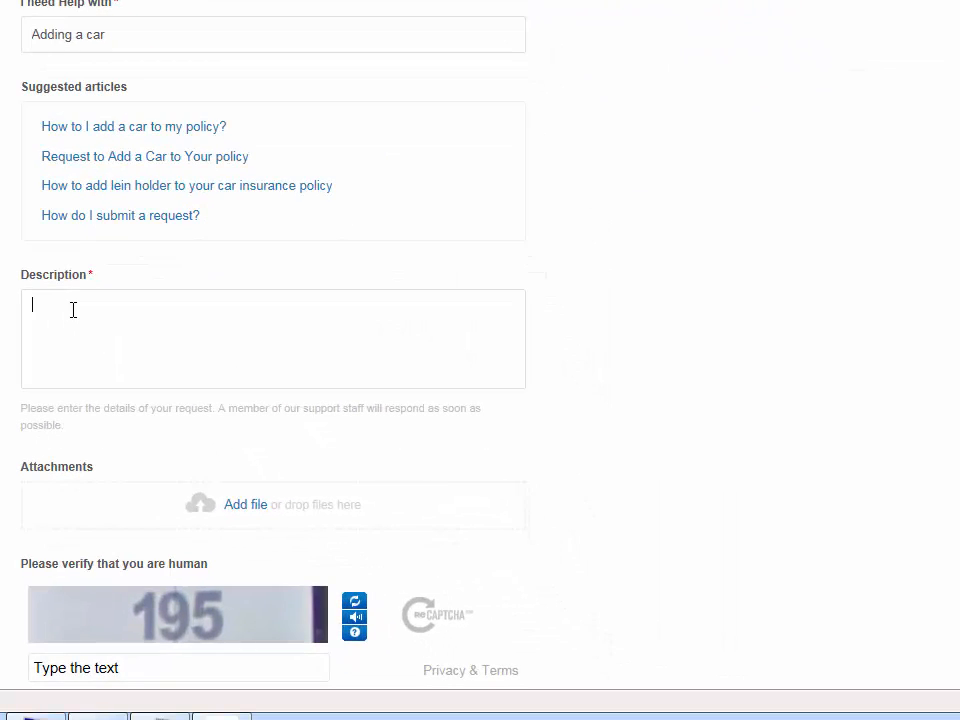
text(1.Your policy number)
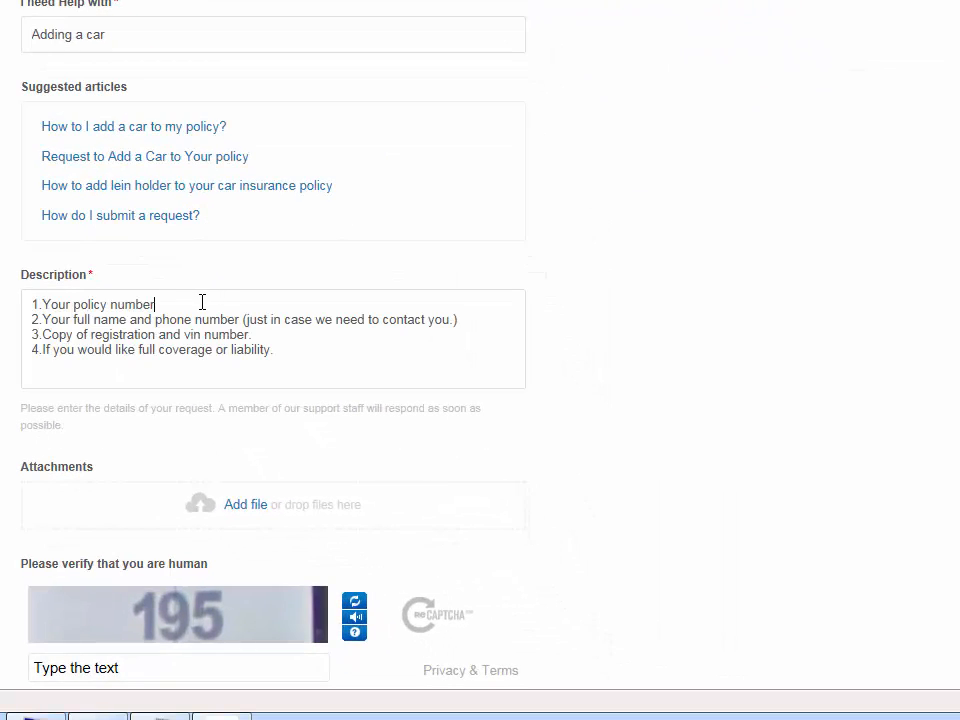
text(# adoiu)
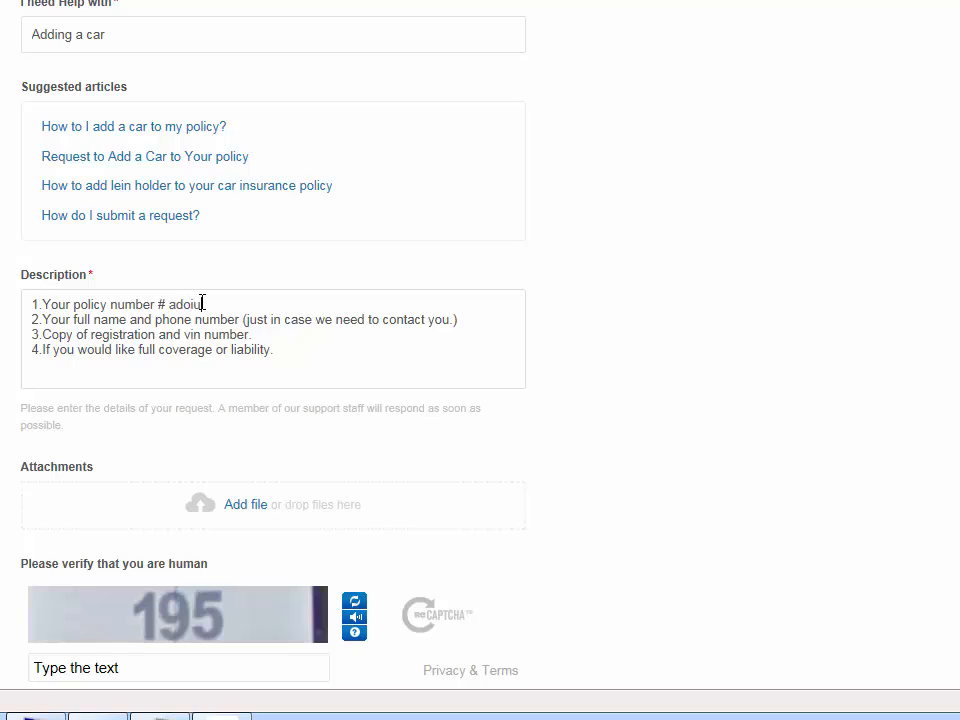
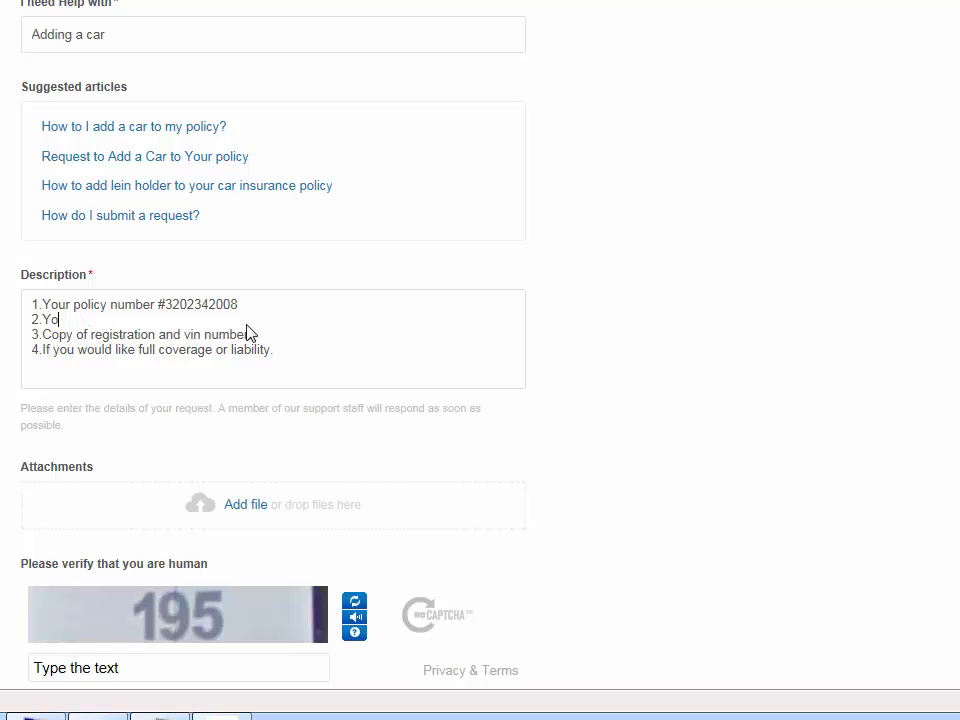
text(Jane)
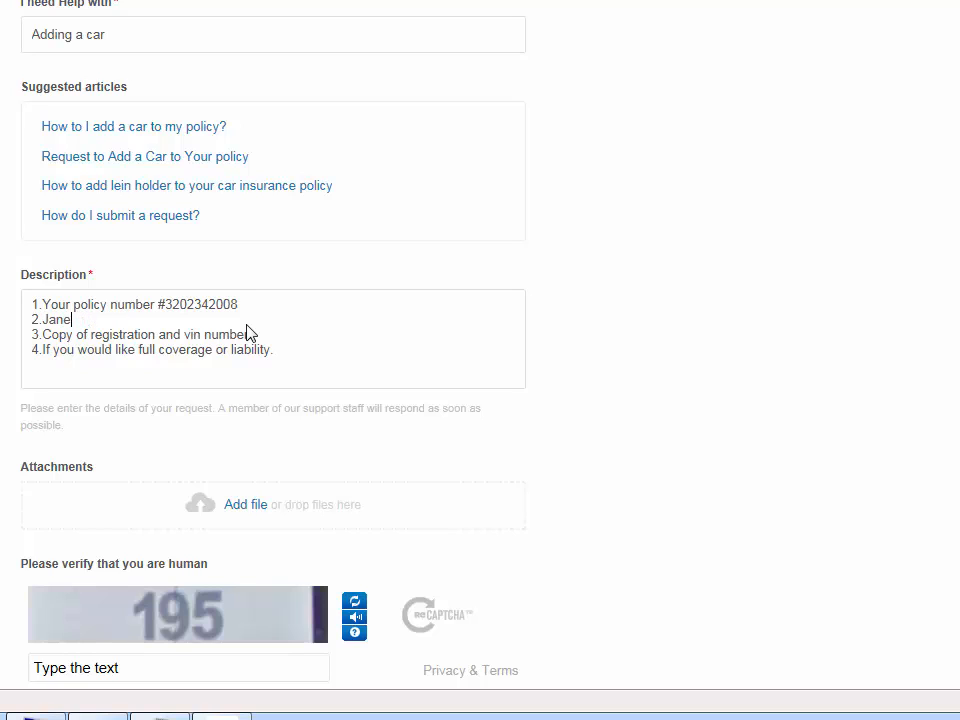
text(Doe 510)
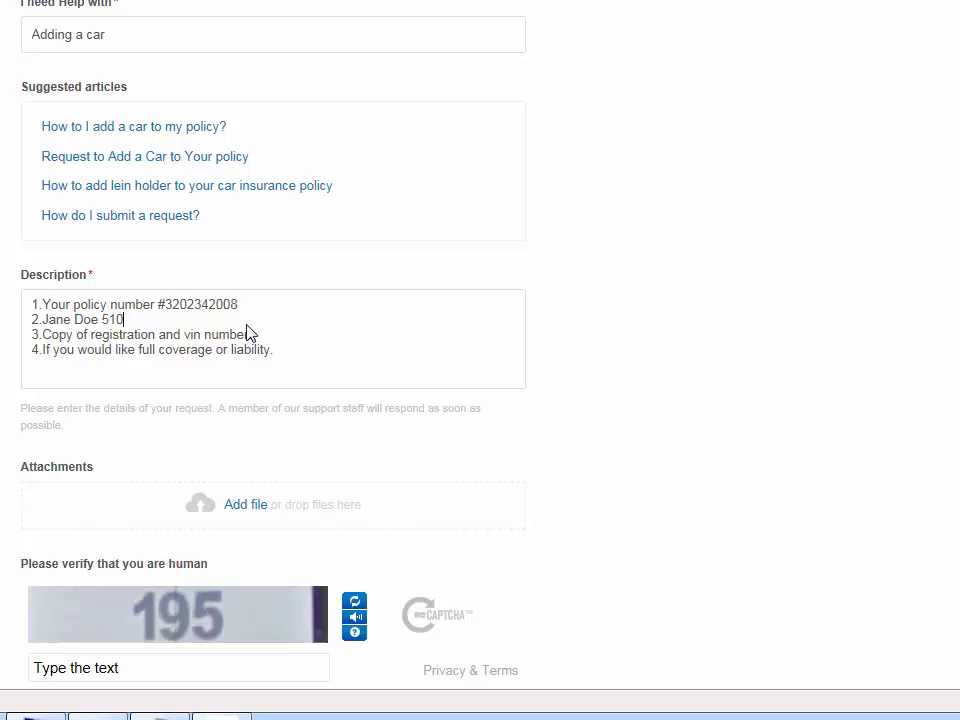
text(-555-1212)
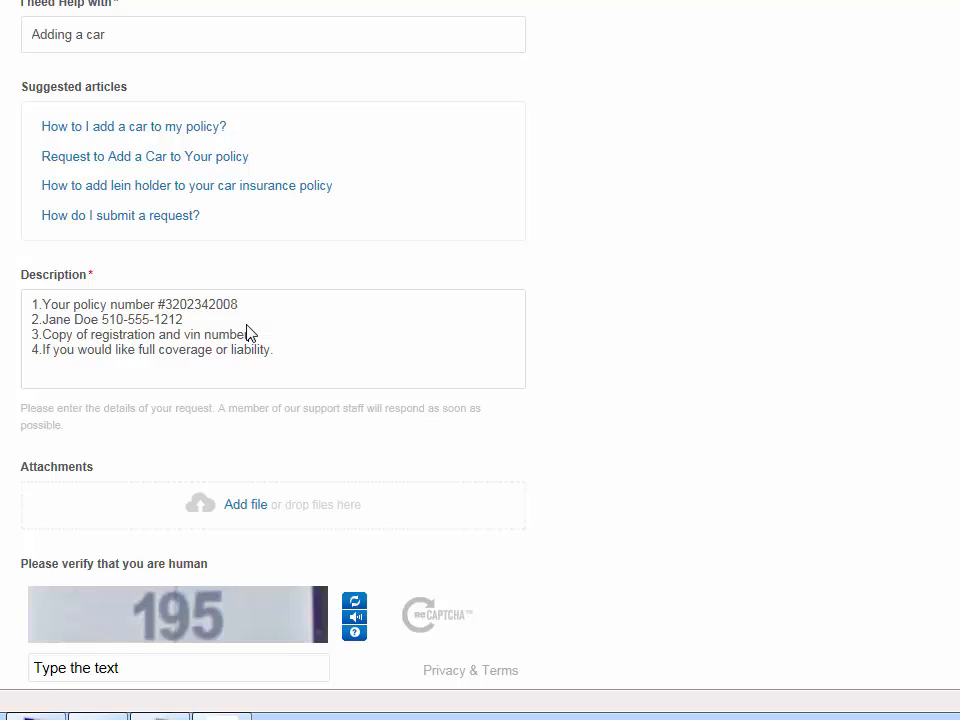
mouse_move(250, 515)
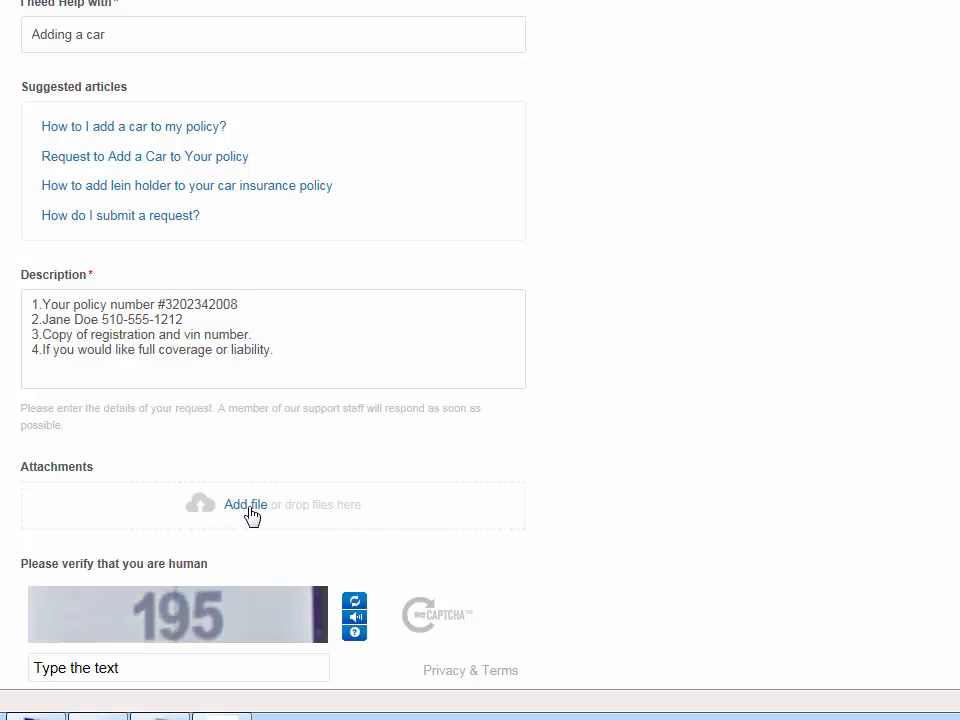
mouse_move(225, 427)
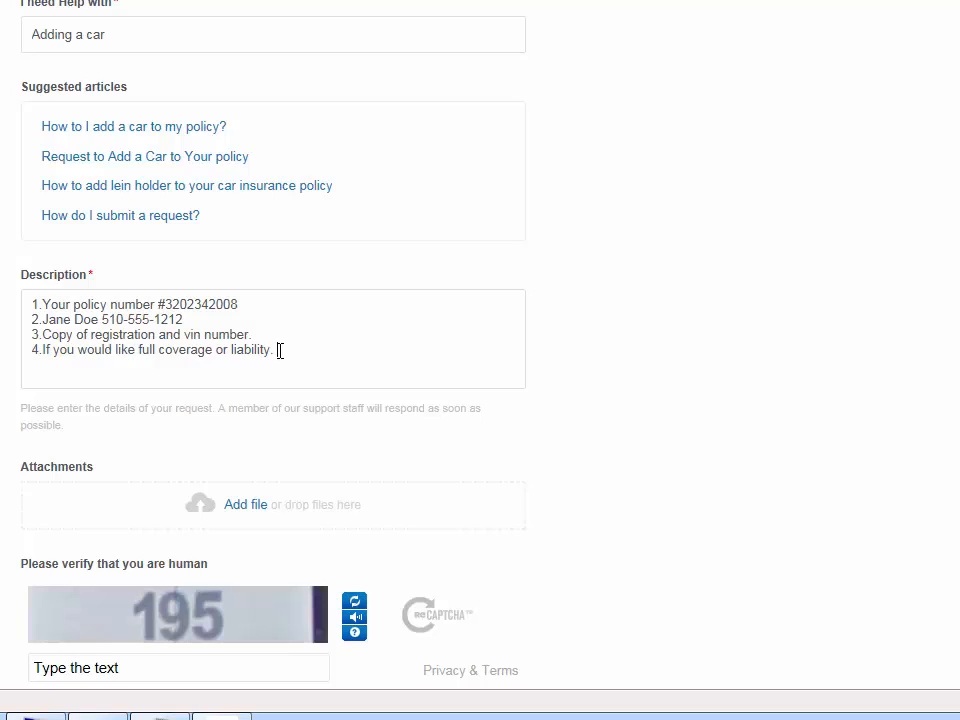
Replace the coverage question on line 4 with '500 ded.'
key(Backspace)
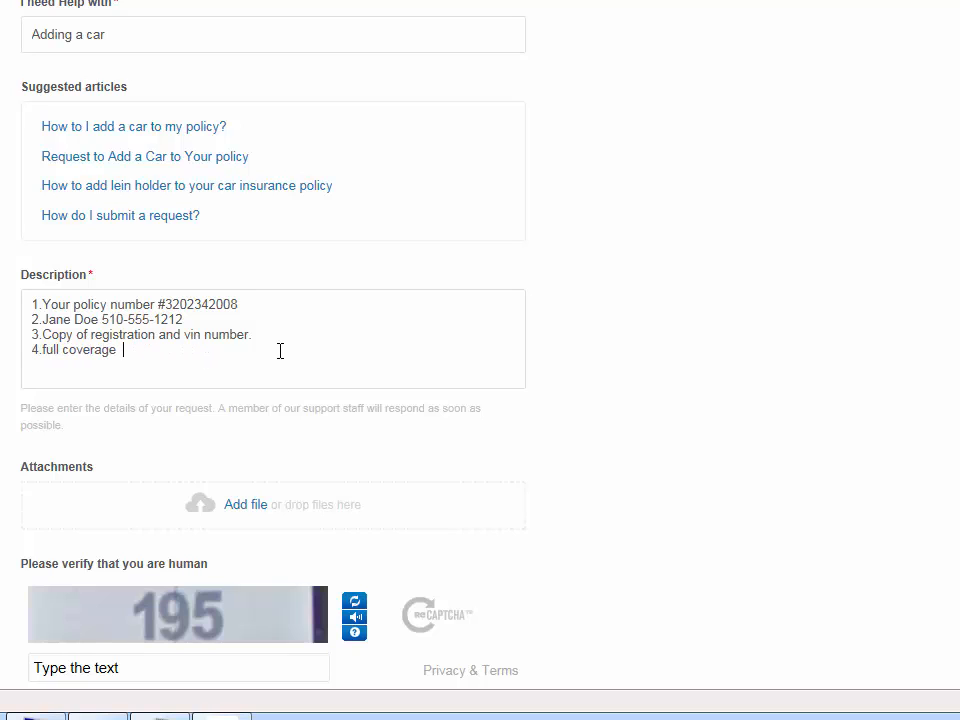
text(500 de)
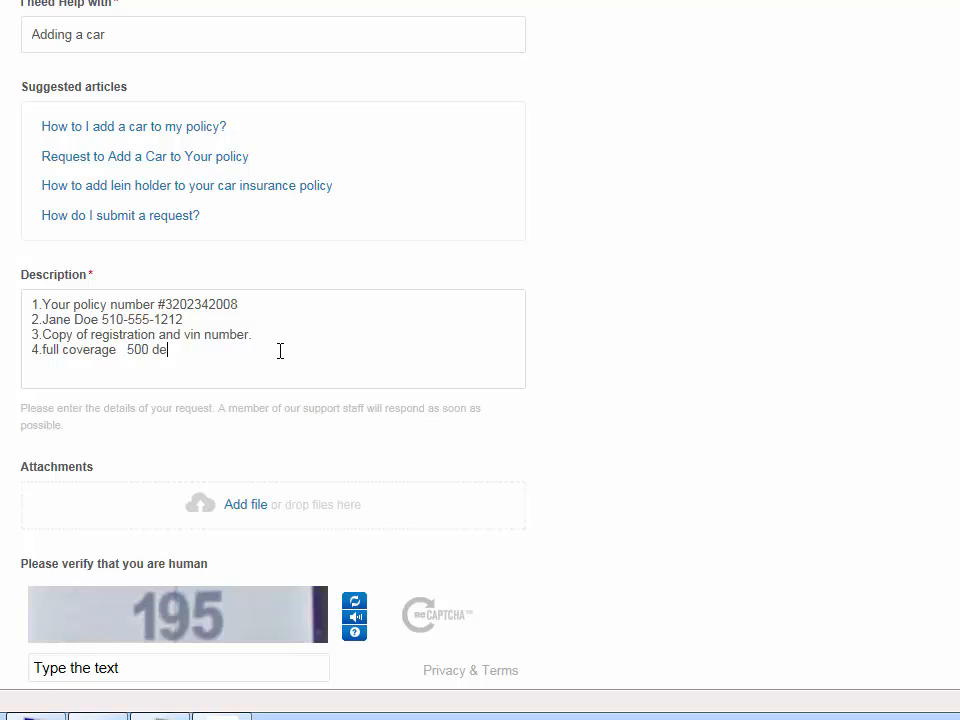
text(d)
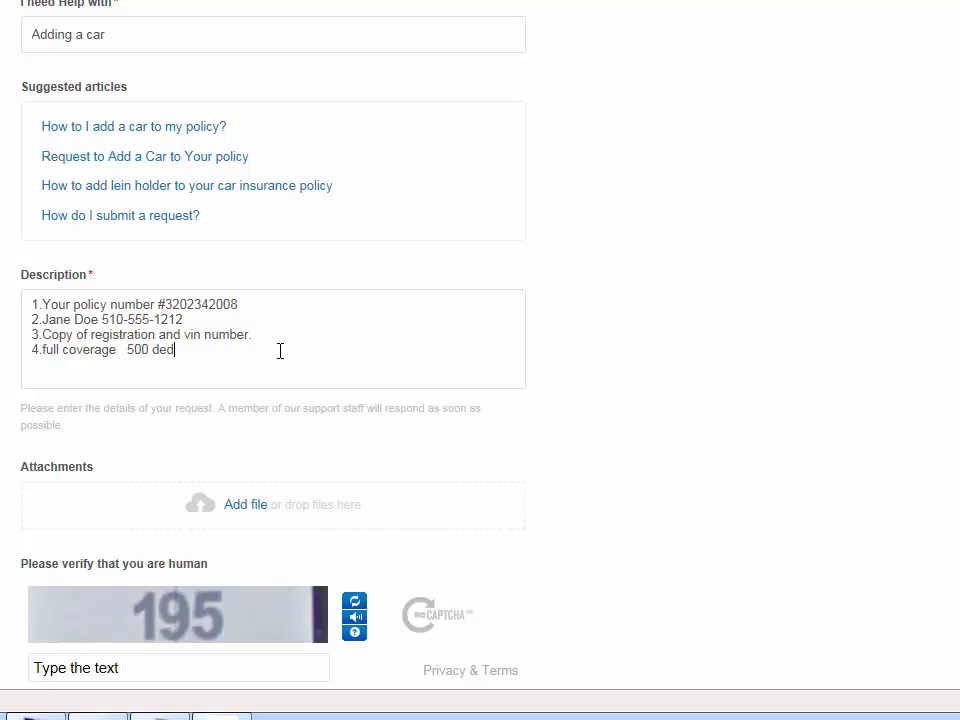
text(.)
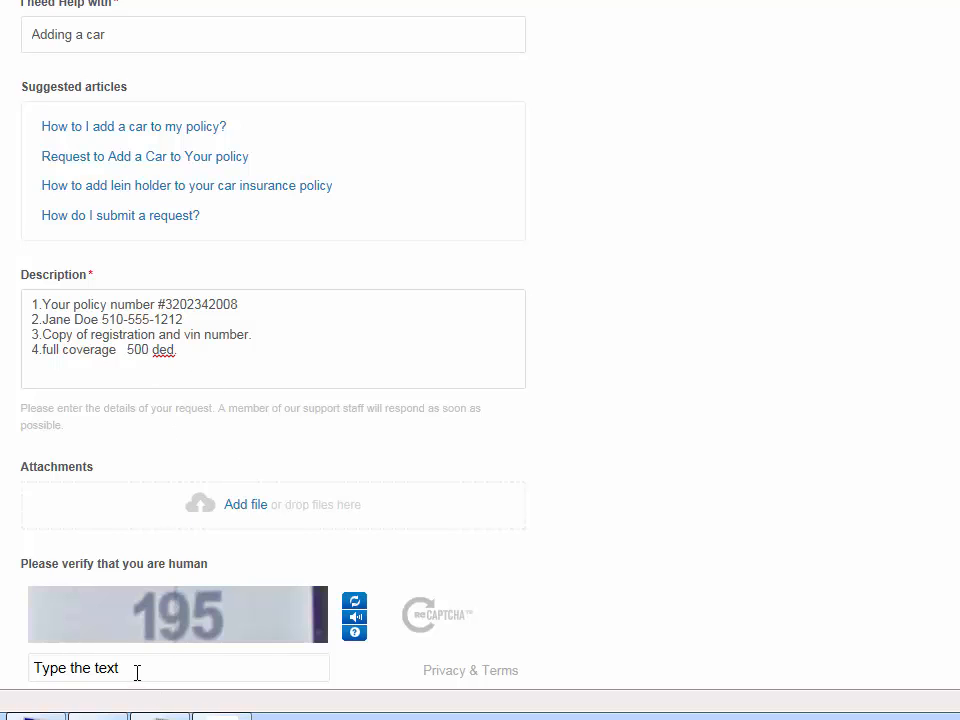
Answer the CAPTCHA with 195 and submit the Adding a car request
text(195)
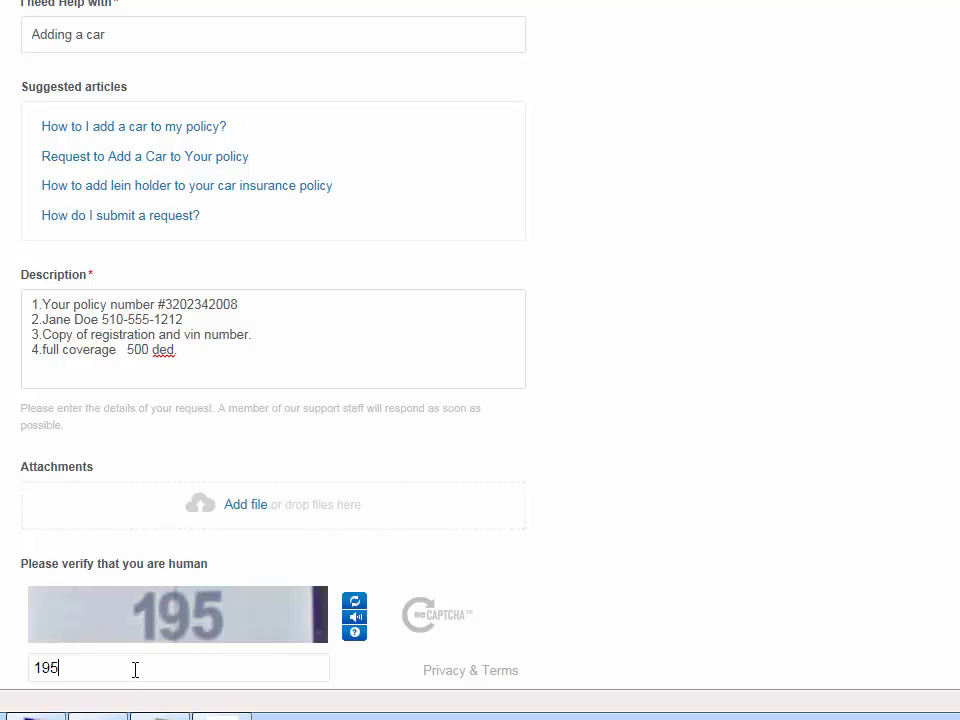
scroll(down, 3)
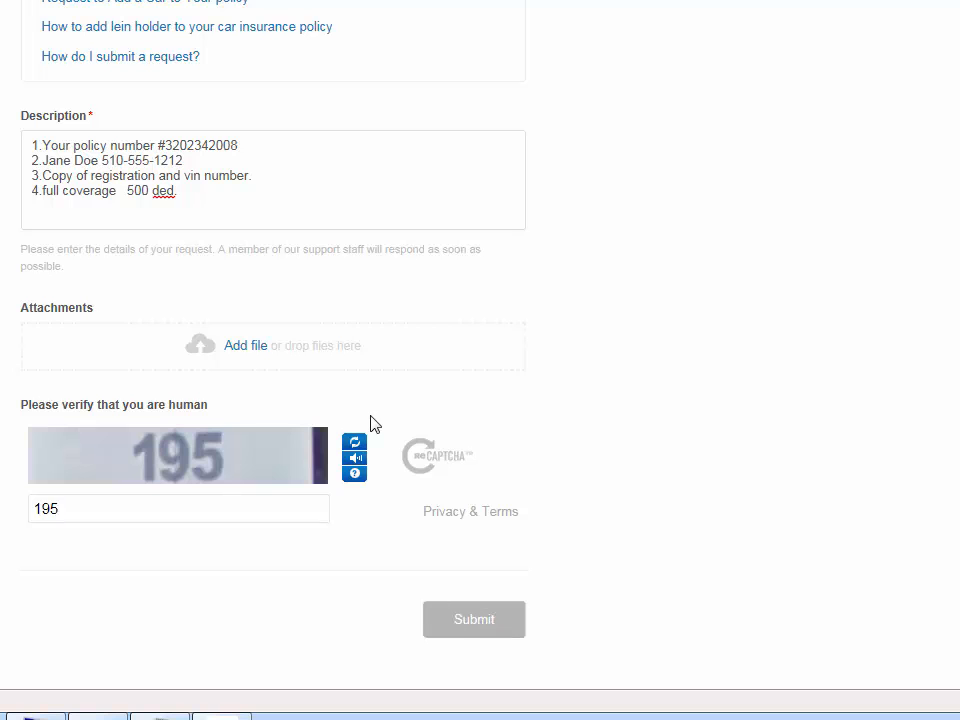
click(473, 619)
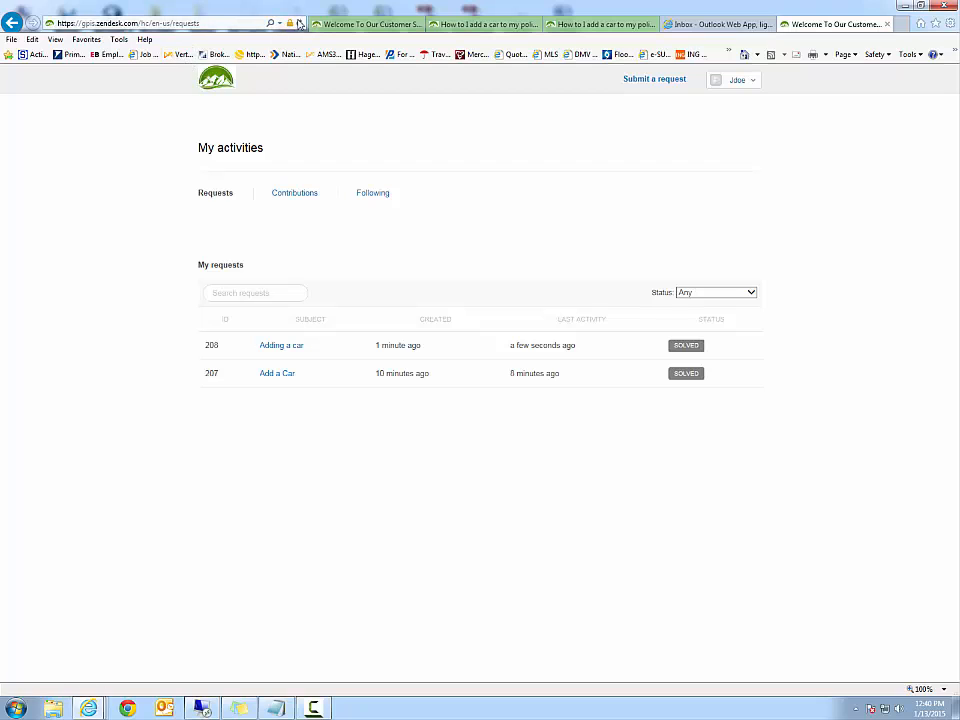
mouse_move(300, 24)
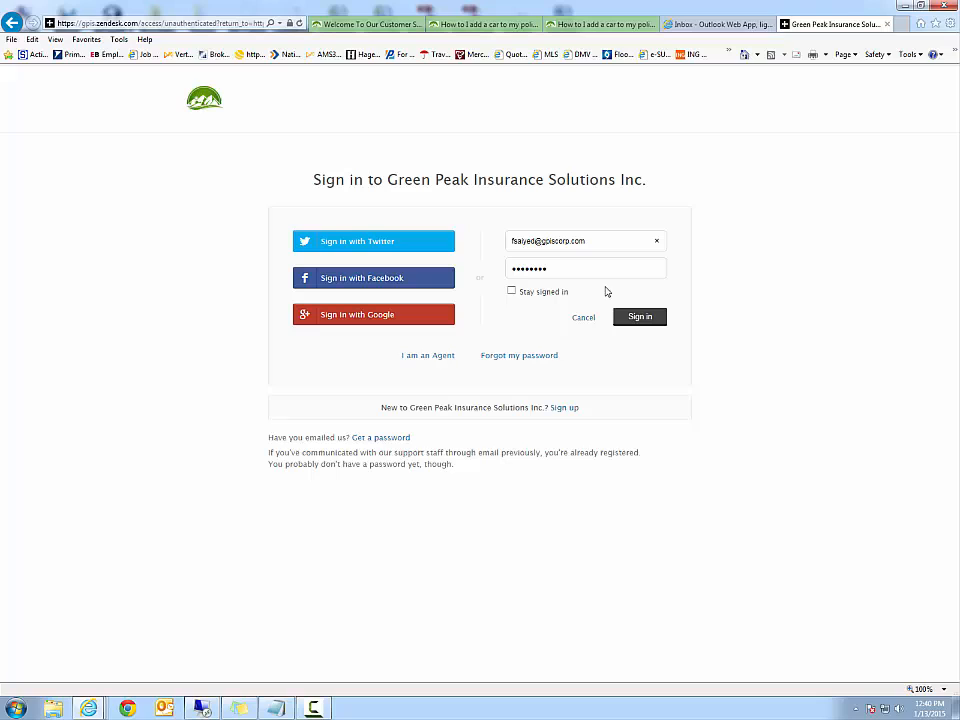
text(id)
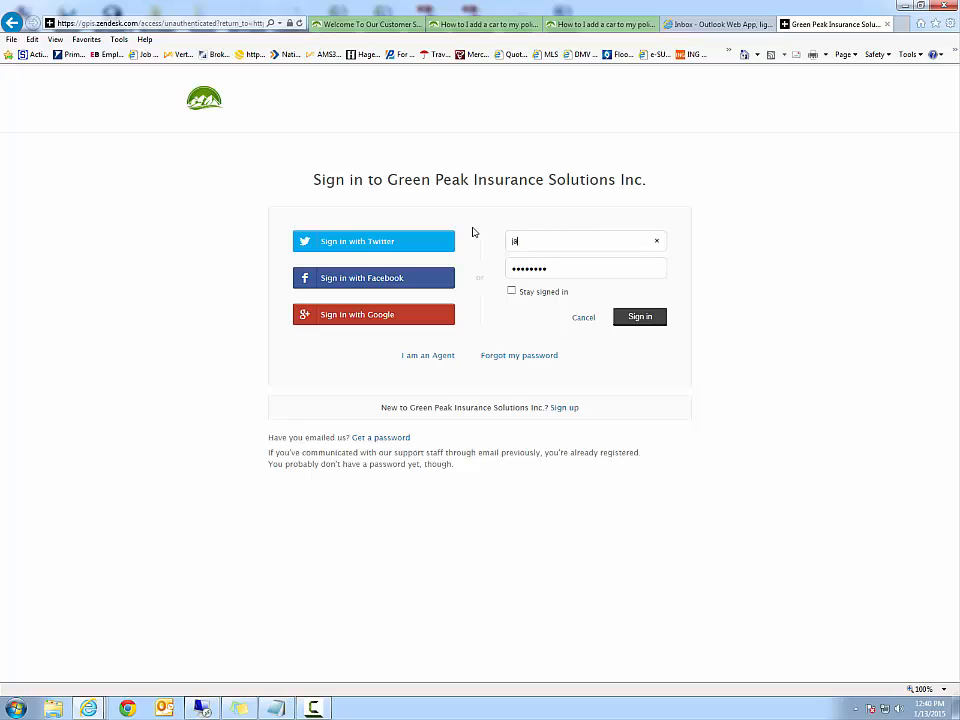
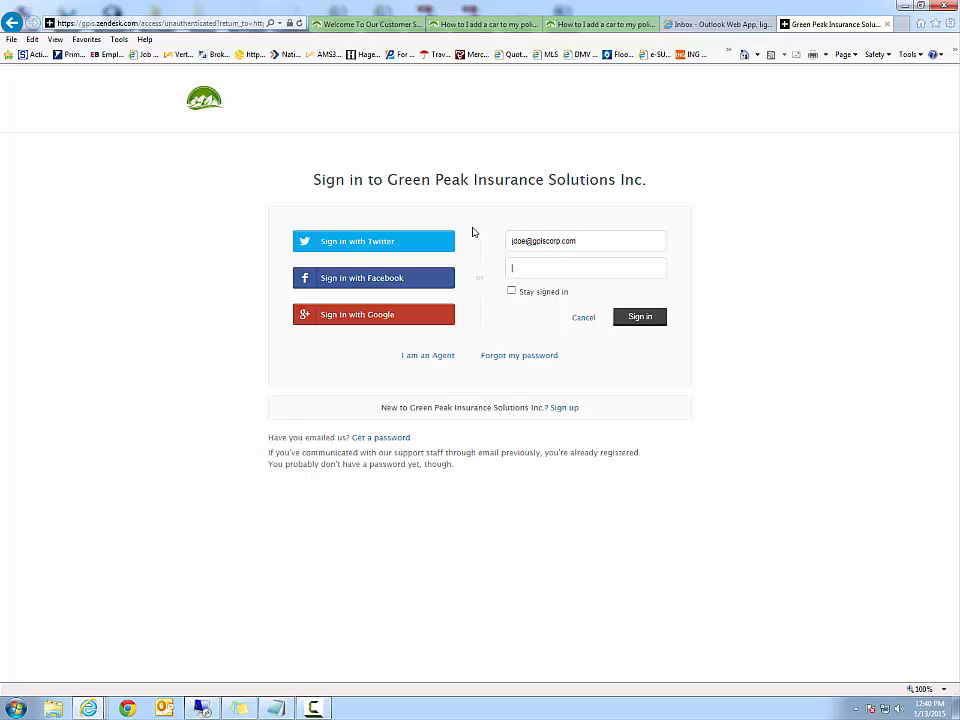
text(password)
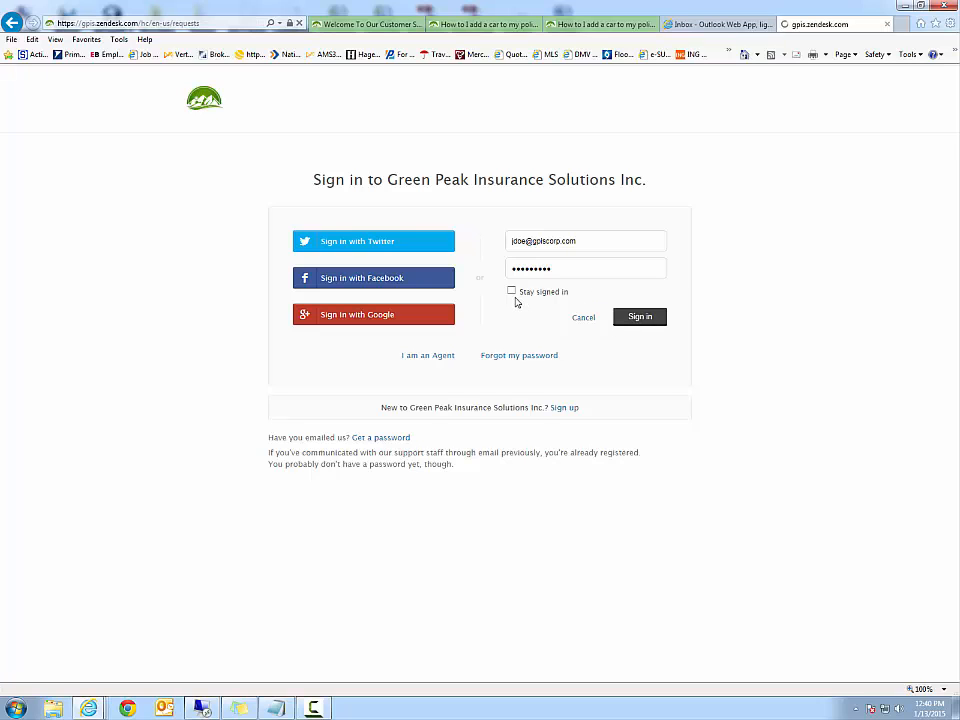
click(639, 317)
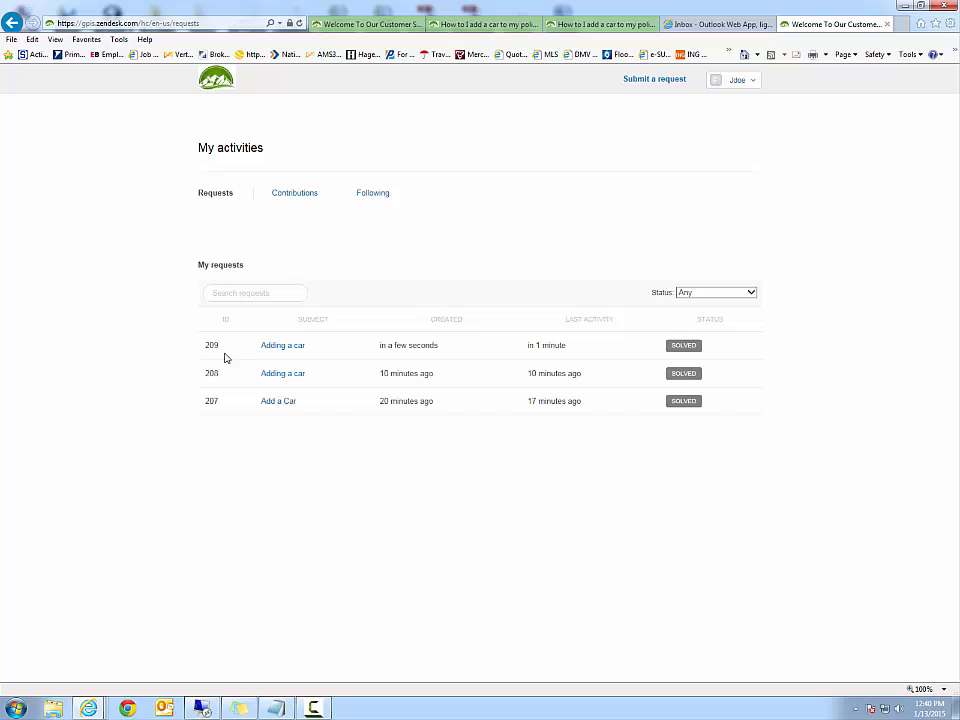
mouse_move(500, 358)
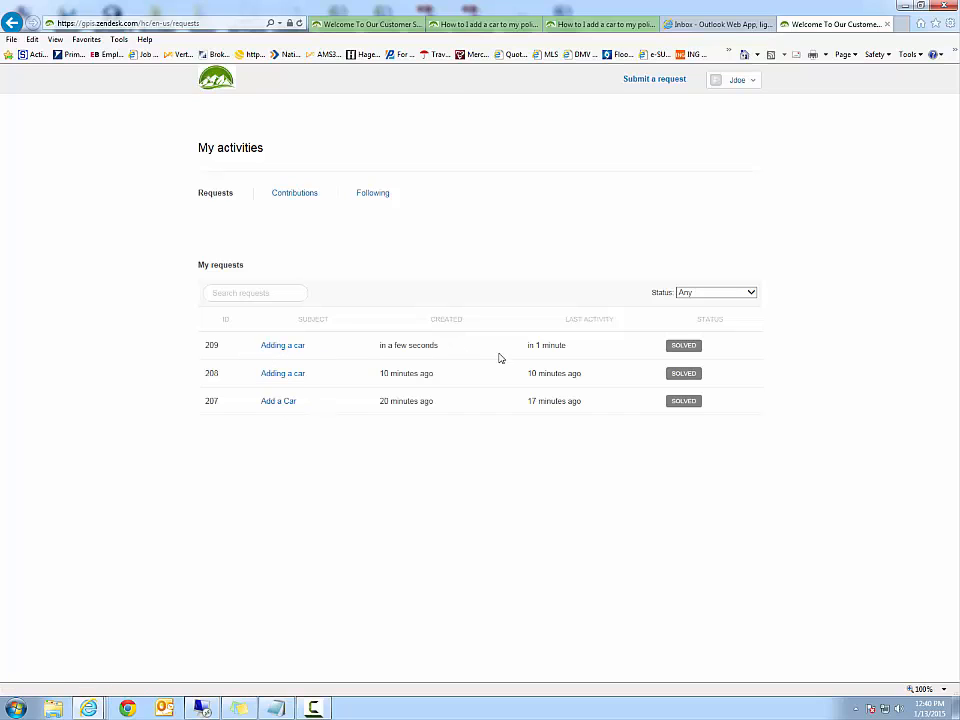
mouse_move(710, 351)
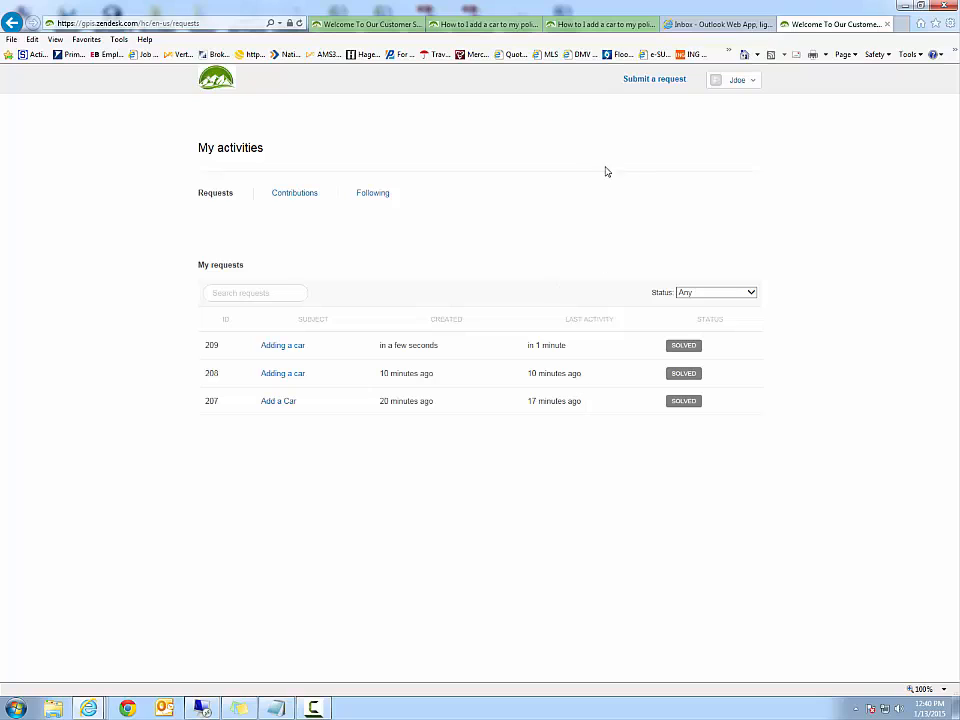
mouse_move(461, 179)
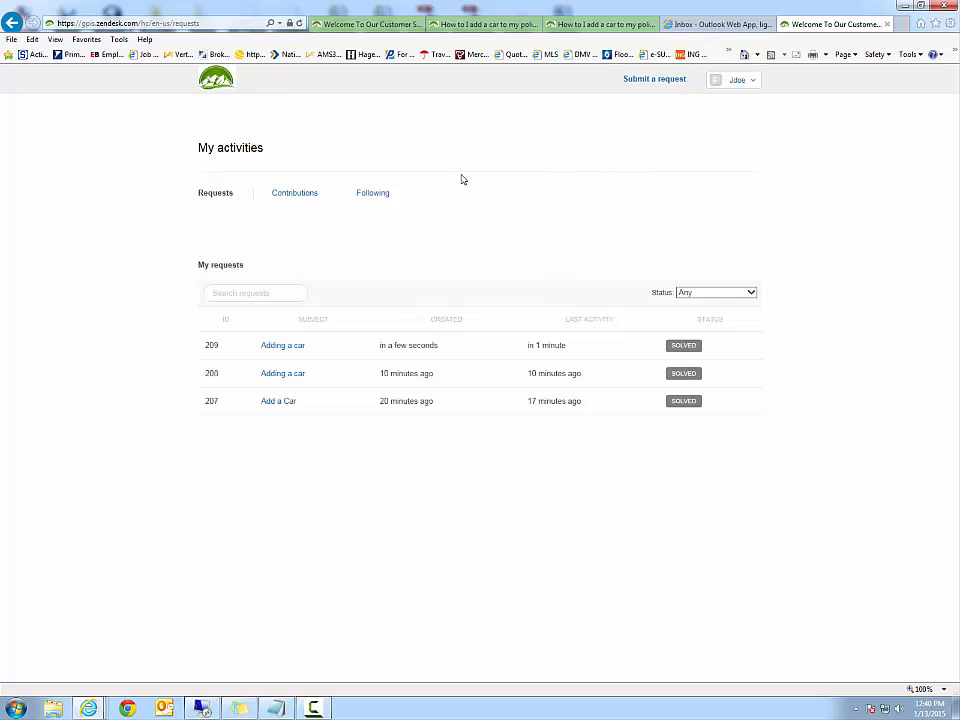